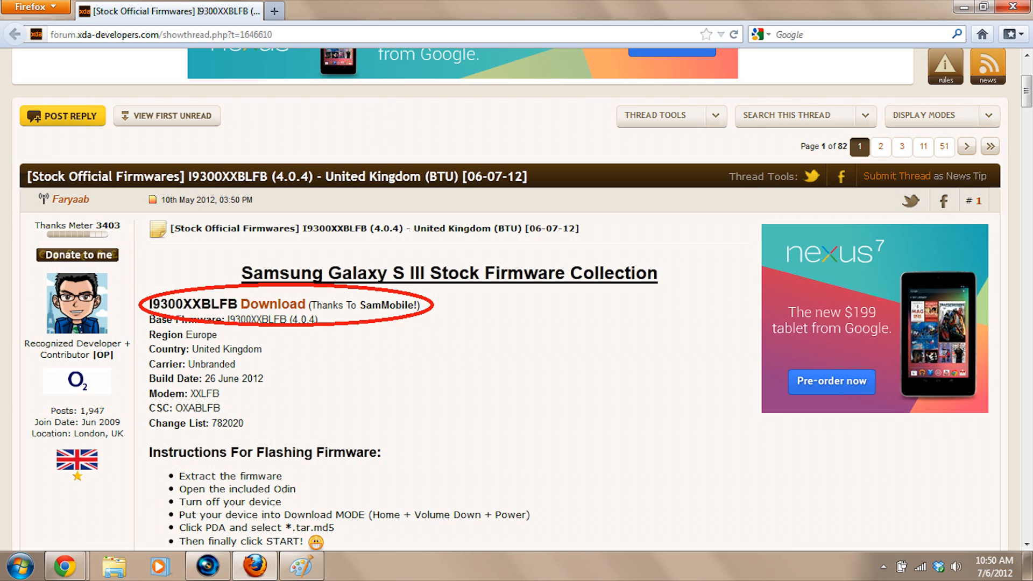
pyautogui.scroll(-3)
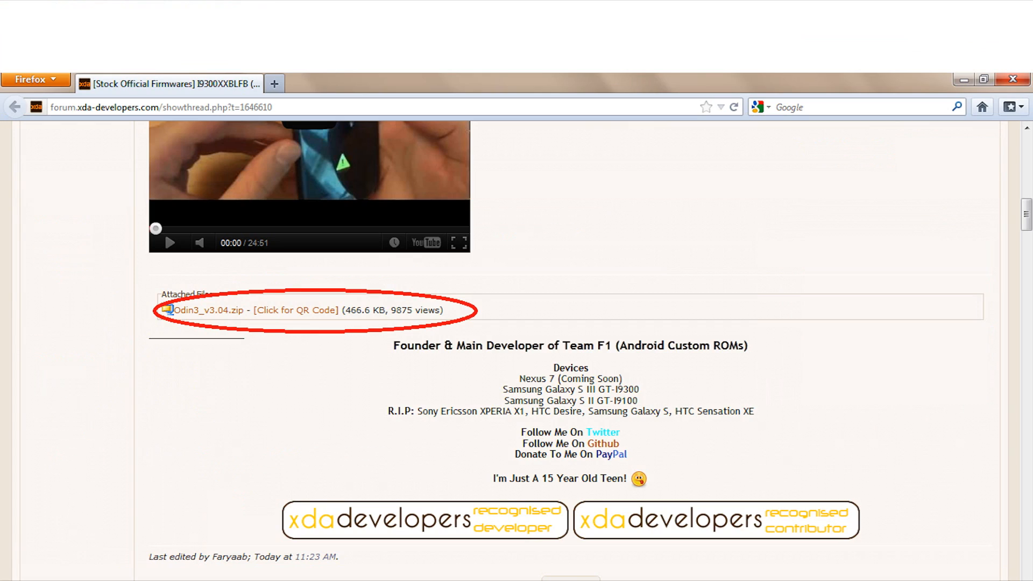